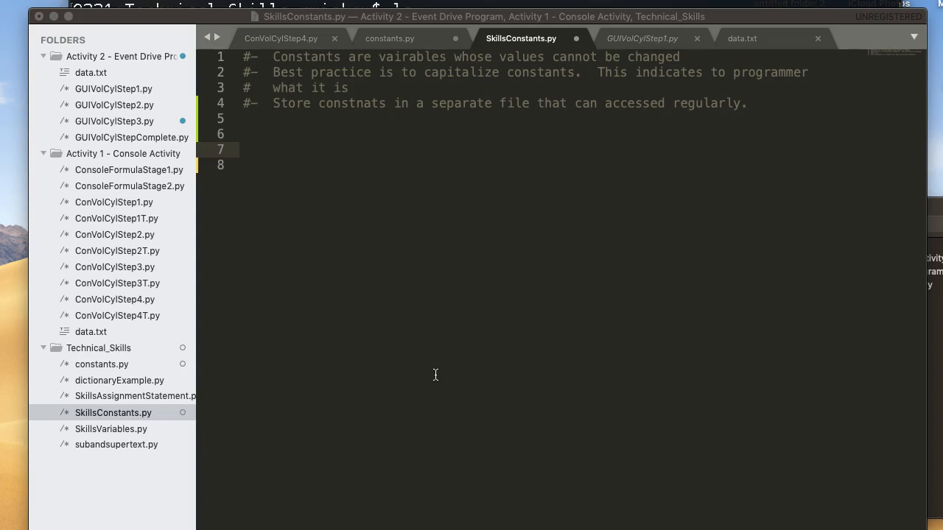
Step: Define the constant PI = 3.14 below the comment lines
type("final VALUE")
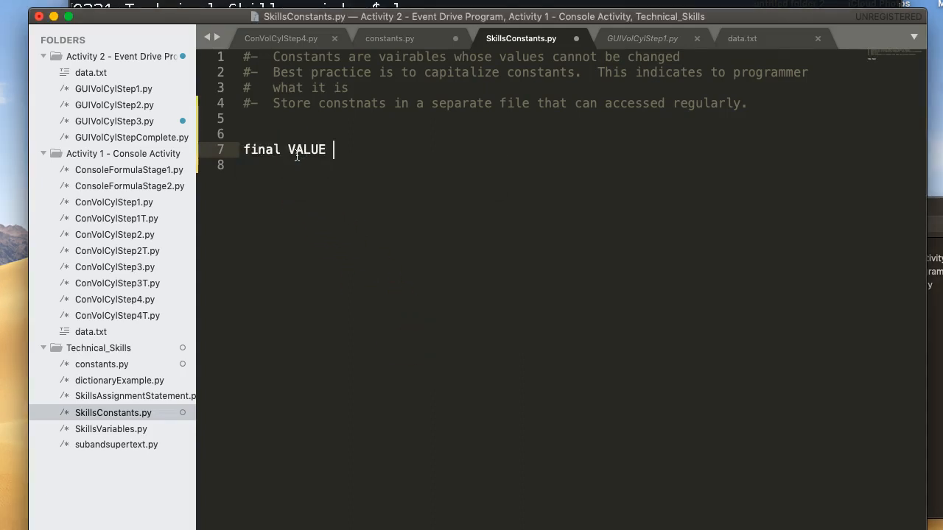
type("= 9")
left_click(584, 165)
type("VALUE")
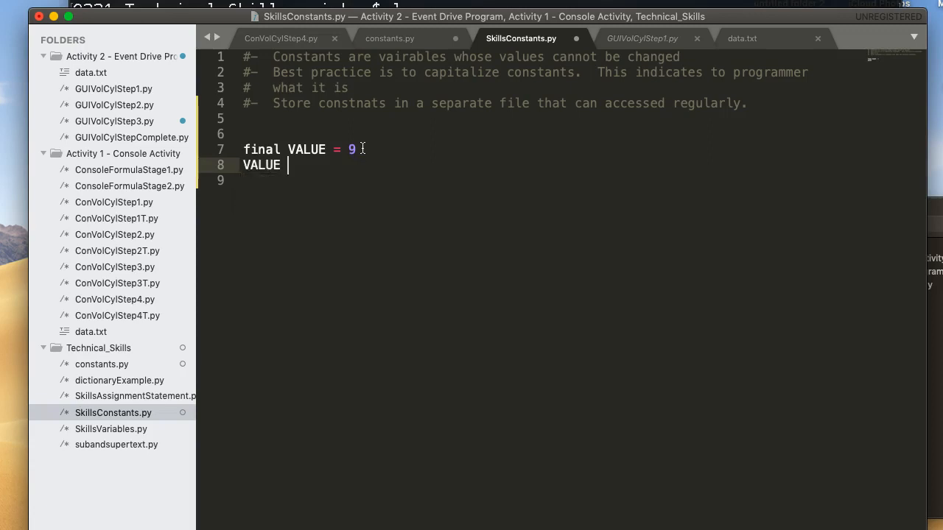
type("= 99")
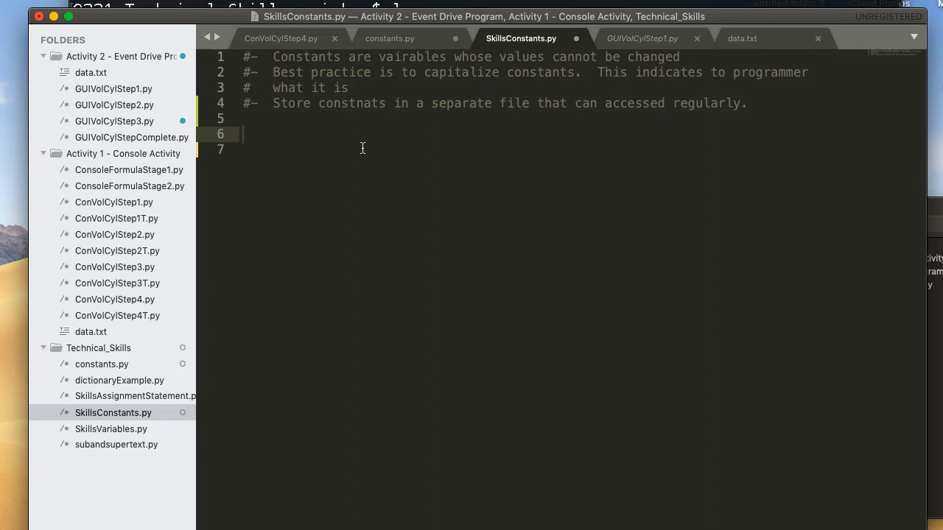
type("PI = 3.14")
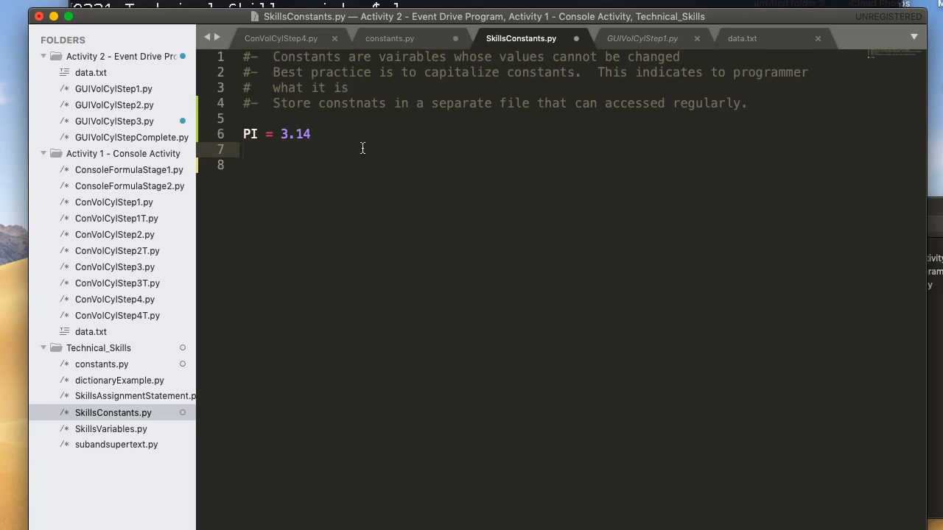
Step: Define ADDRESS = "451 Ripply Street" on the next line
type("ADDR")
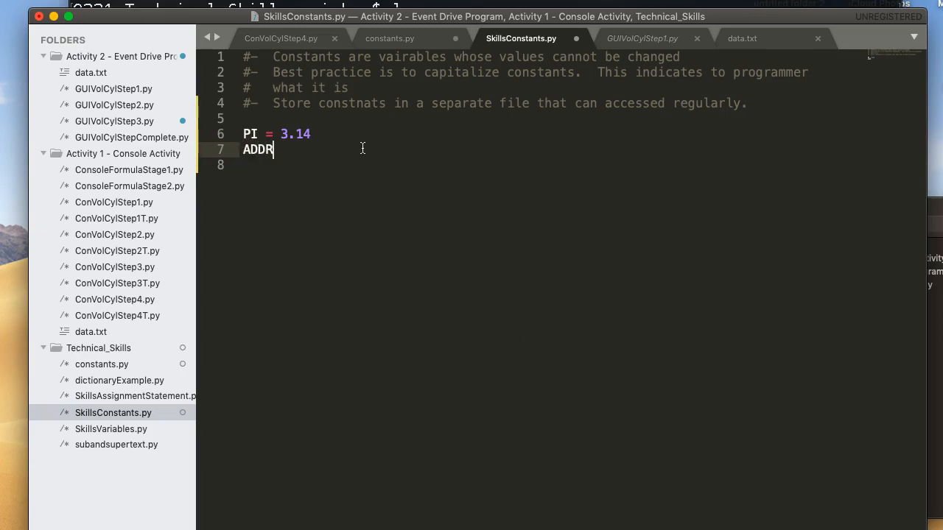
type("ESS = \"\"")
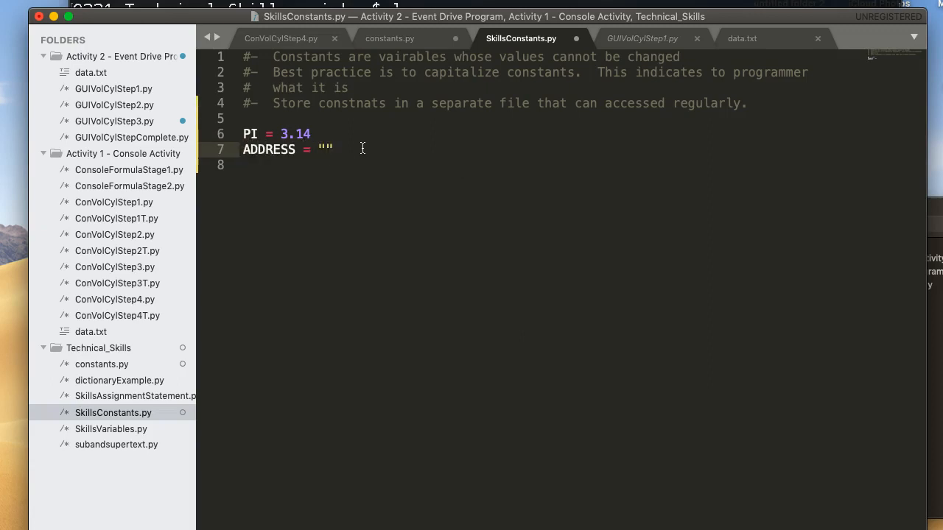
type("451")
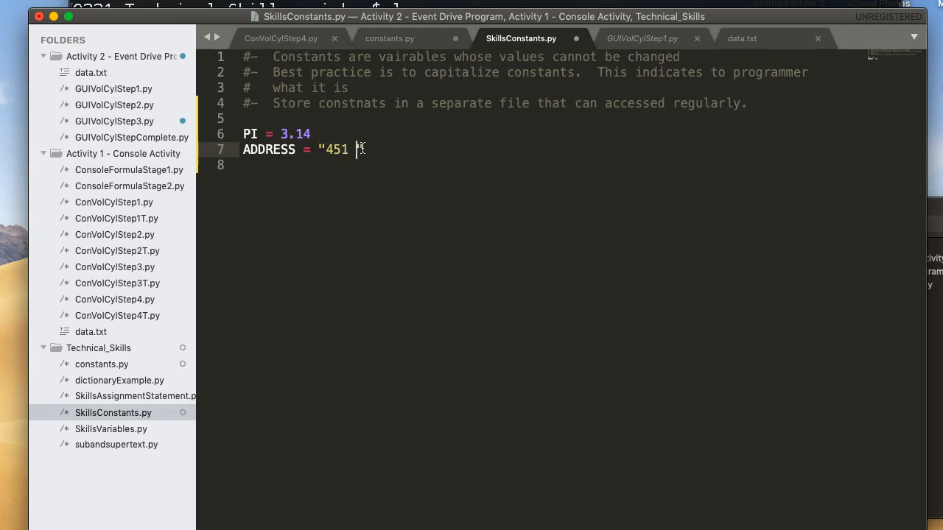
type("Ripply St")
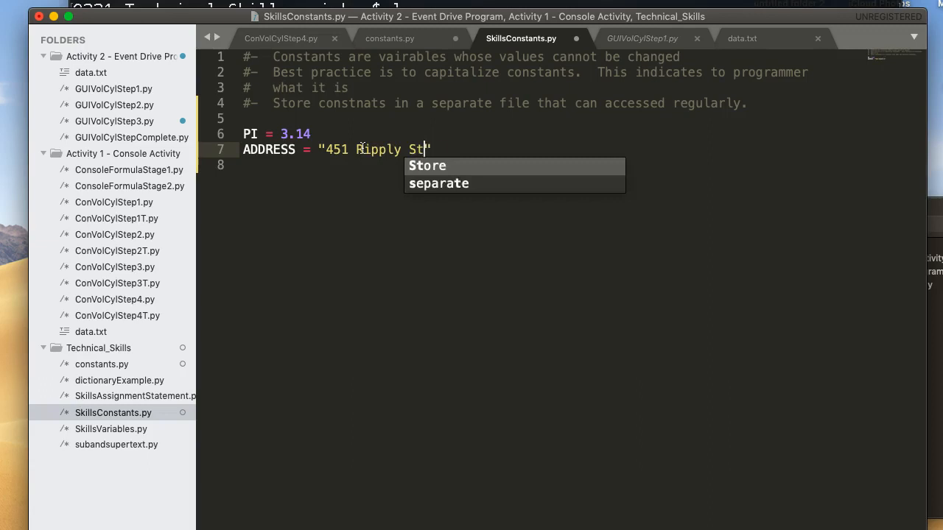
type("reet")
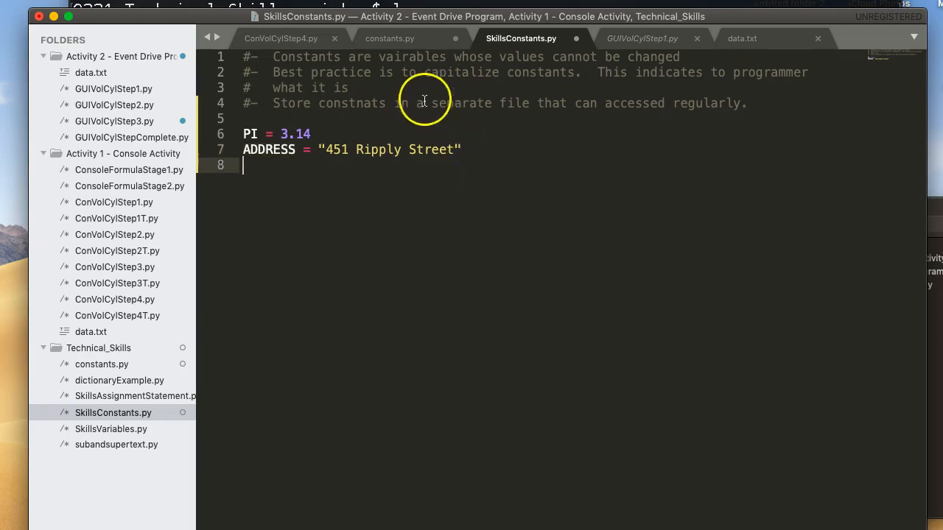
Step: Review constants.py, then add import constants beneath the comments in SkillsConstants.py
left_click(389, 39)
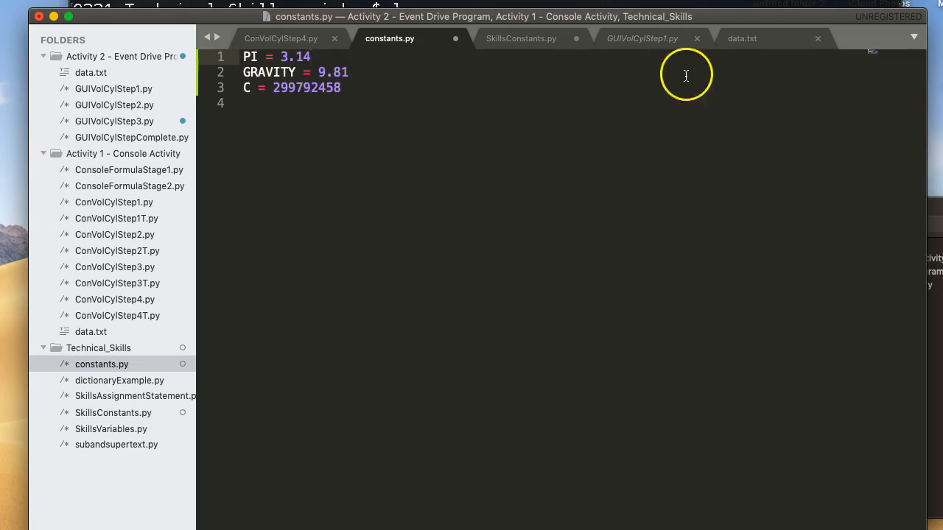
left_click(522, 38)
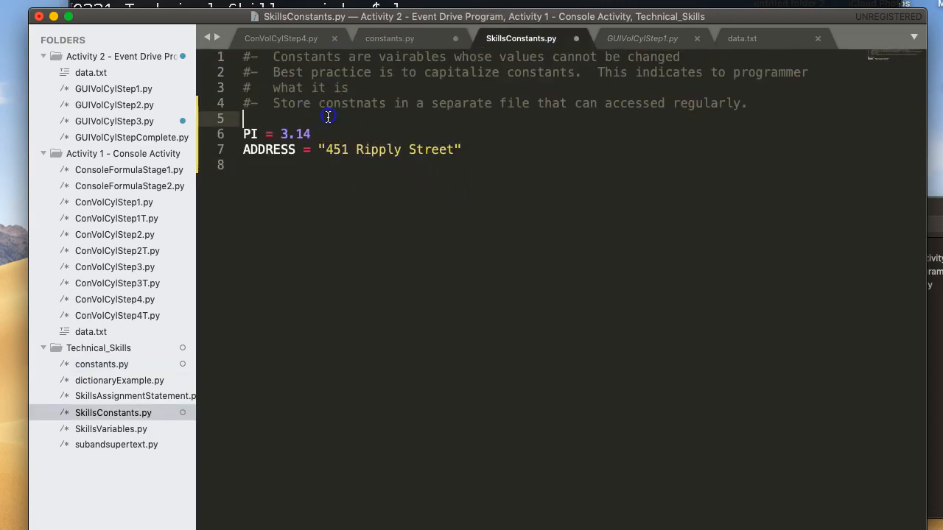
type("i")
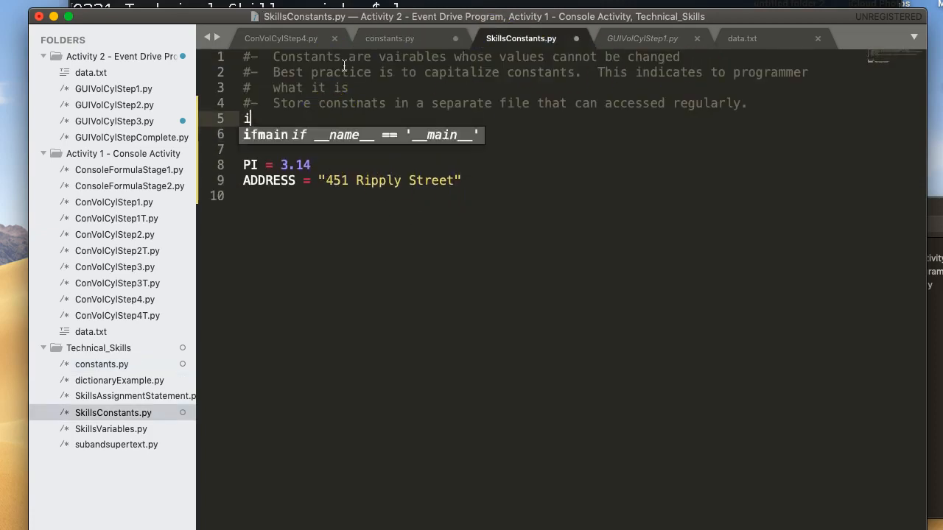
type("mport constants")
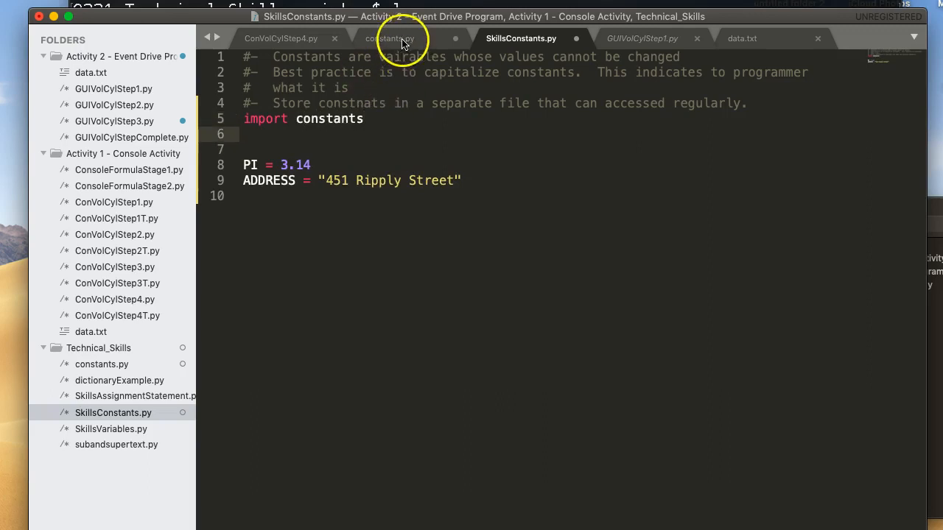
Step: Add print(constants.PI) below the ADDRESS definition
type("p")
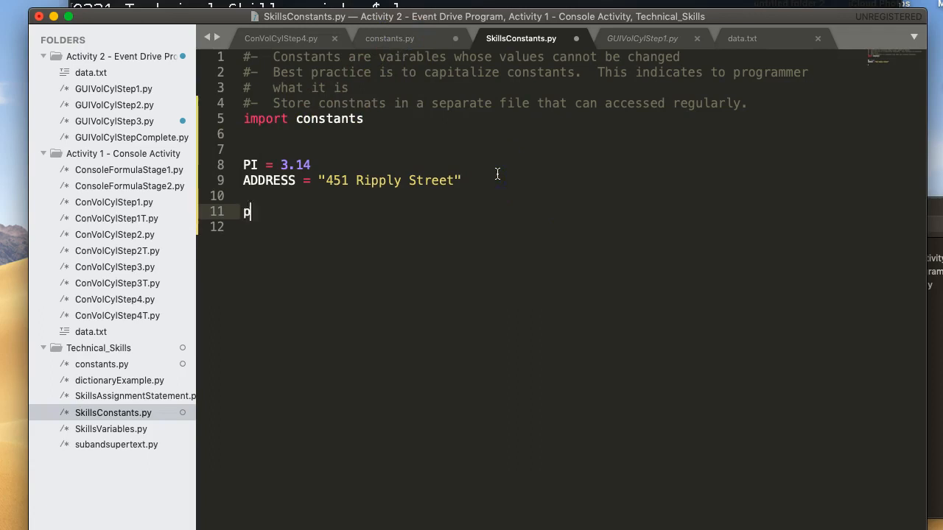
type("rint(constants")
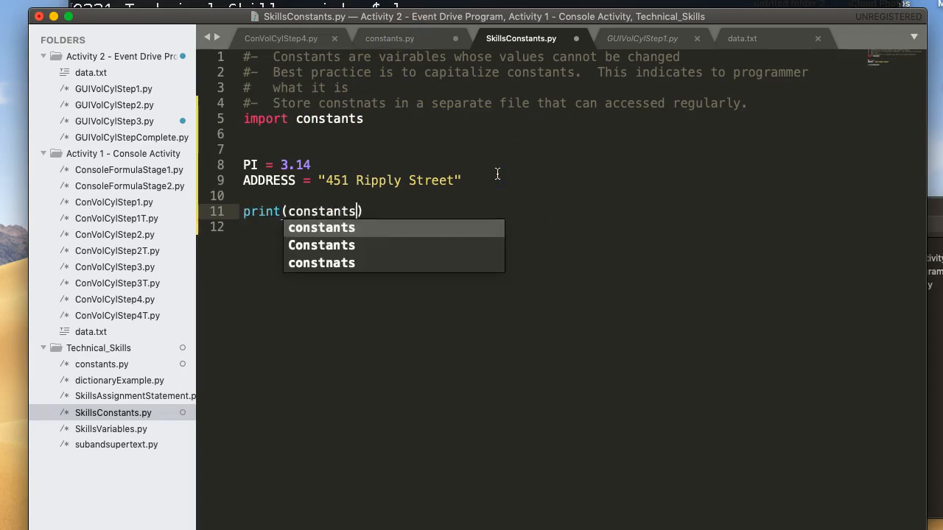
type(".PI")
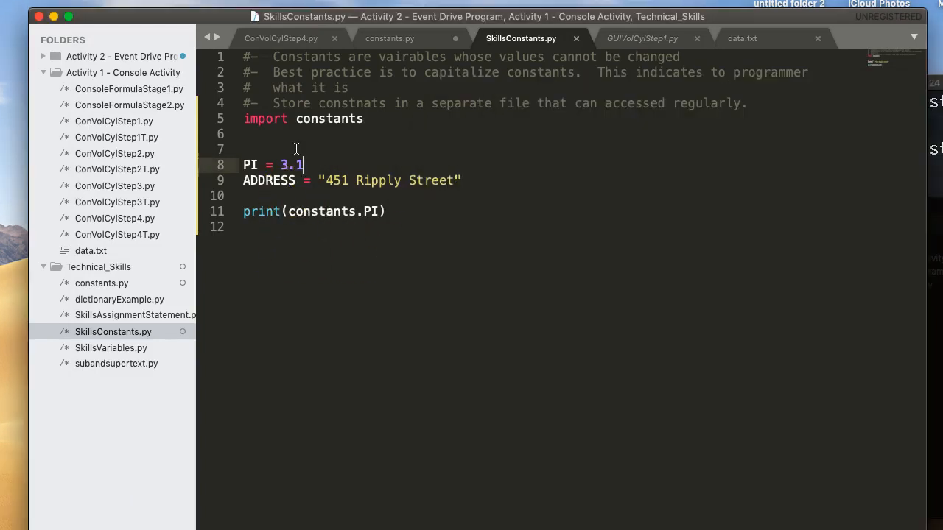
Step: Add print(PI) and an import math line under import constants
type("p")
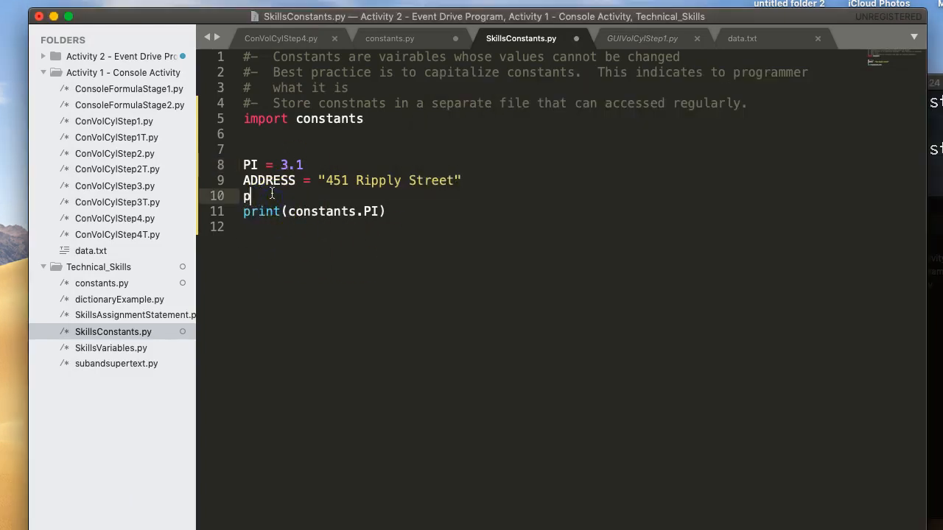
type("rint(PI")
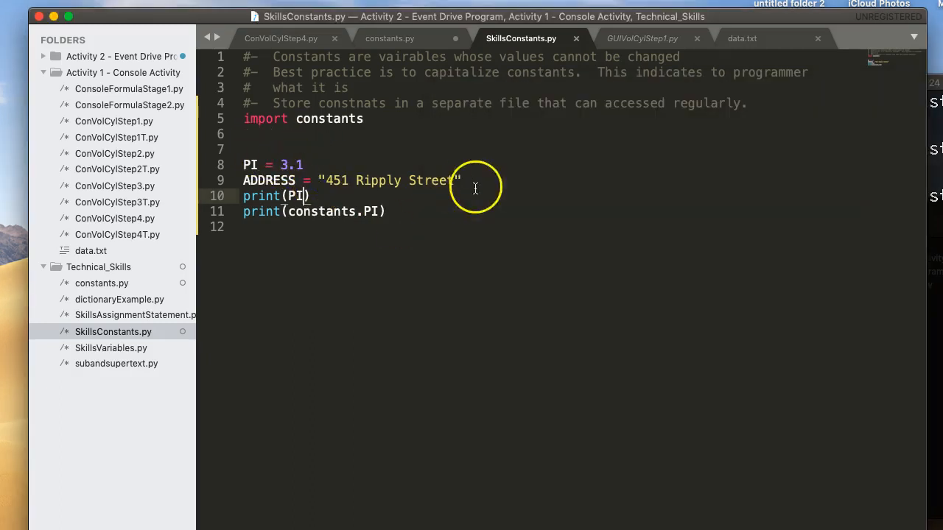
type("import")
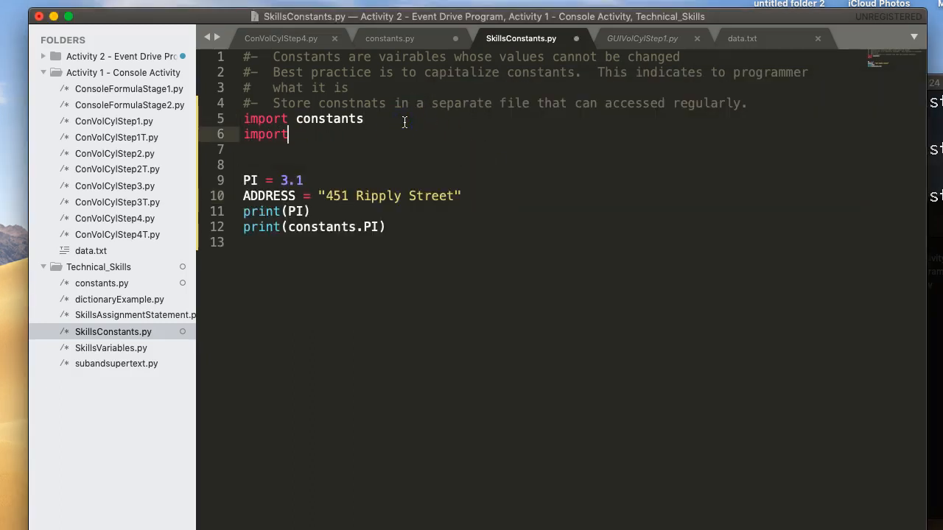
type("math")
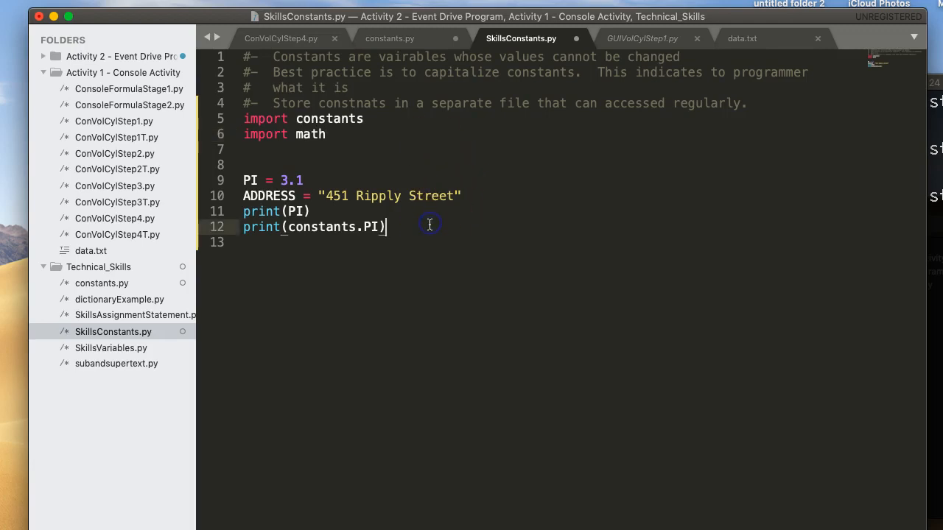
Step: Add print(math.pi) to output the math module's pi value
type("print")
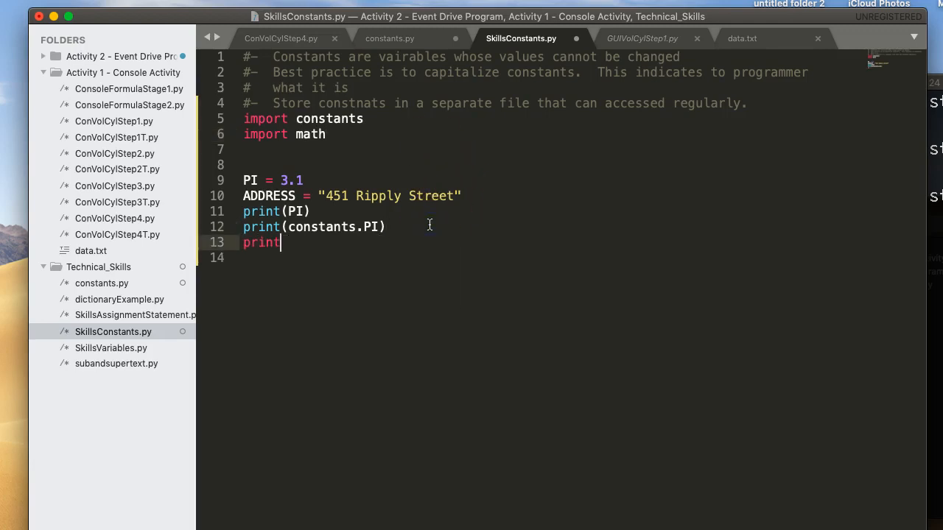
type("()")
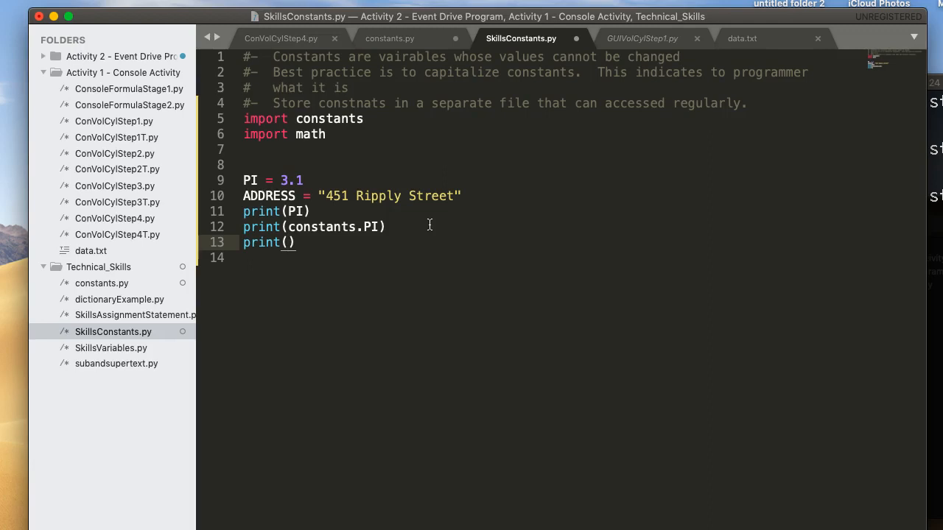
type("maht.")
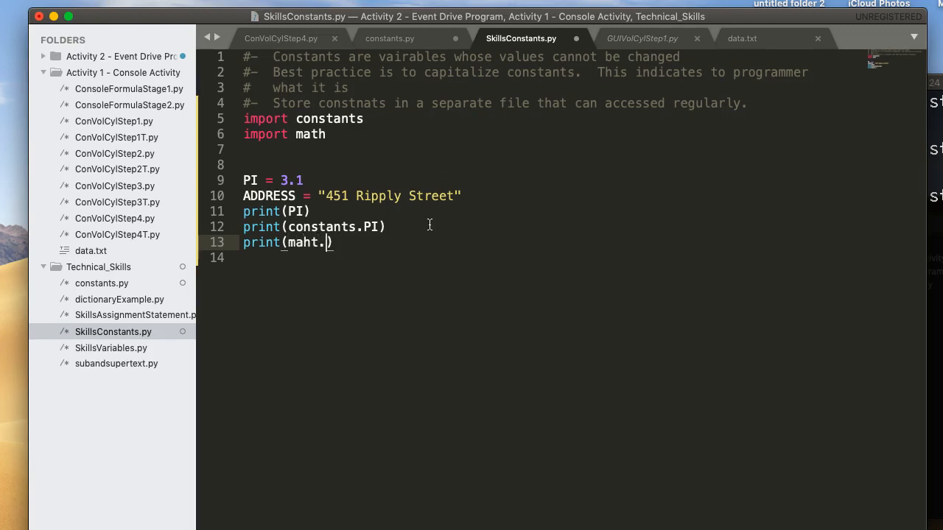
type("math.pi")
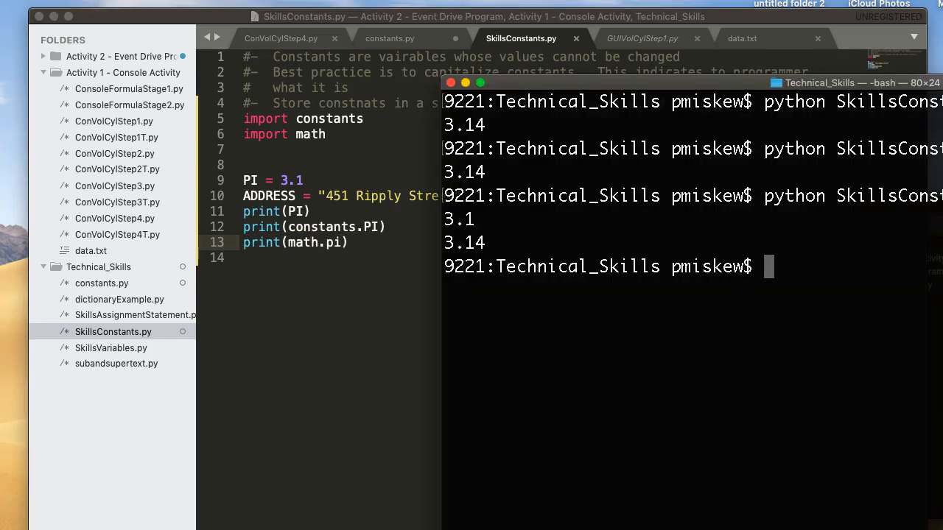
mouse_move(660, 236)
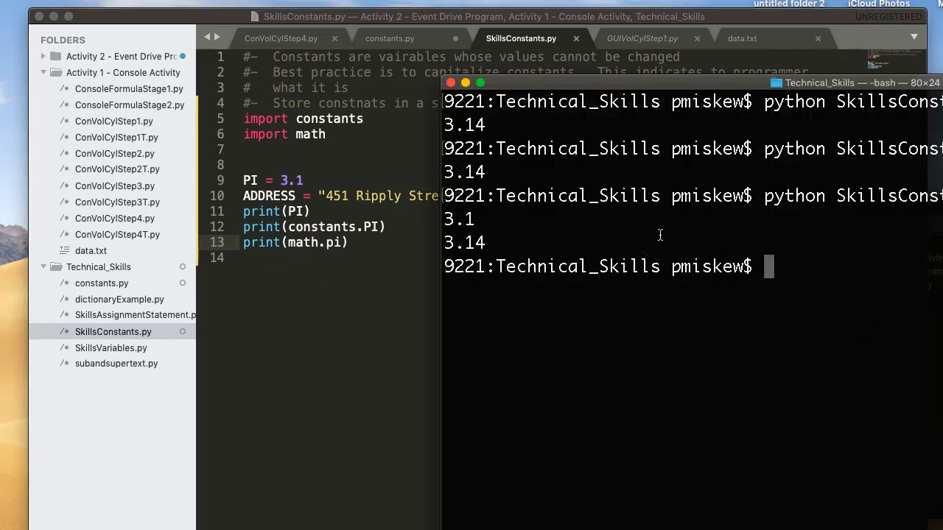